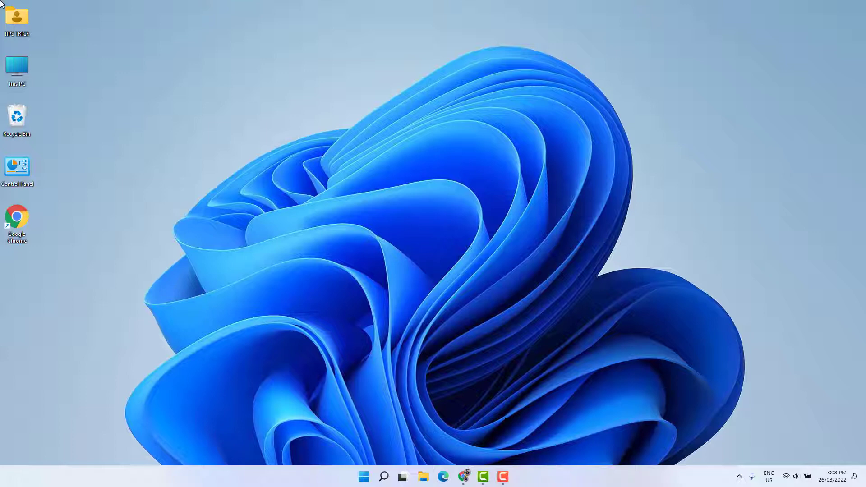
mouse_move(353, 459)
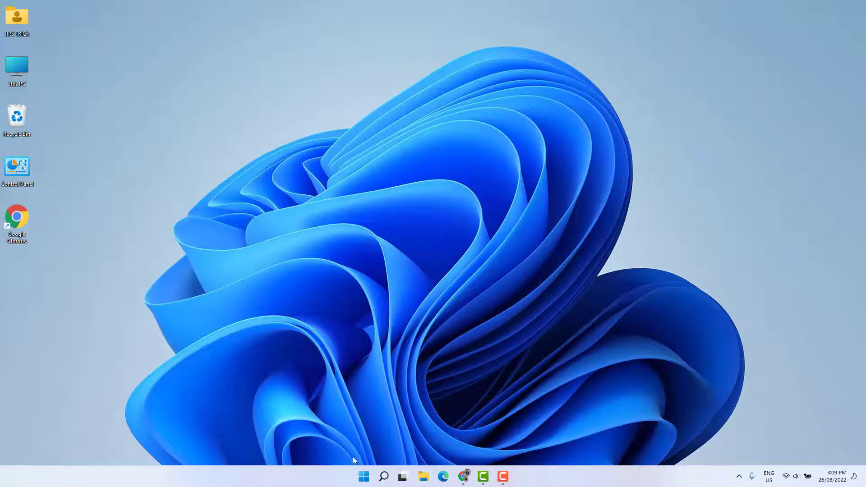
Step: Launch the Settings app from the Start button's quick link menu
right_click(362, 476)
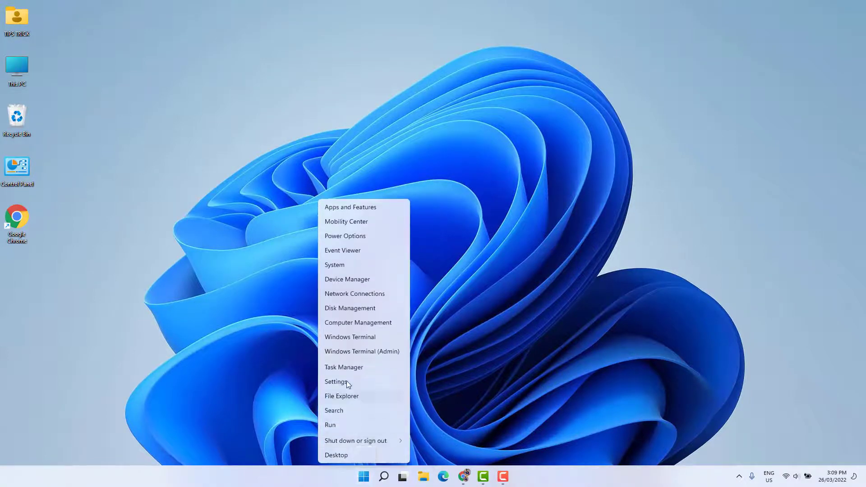
click(335, 381)
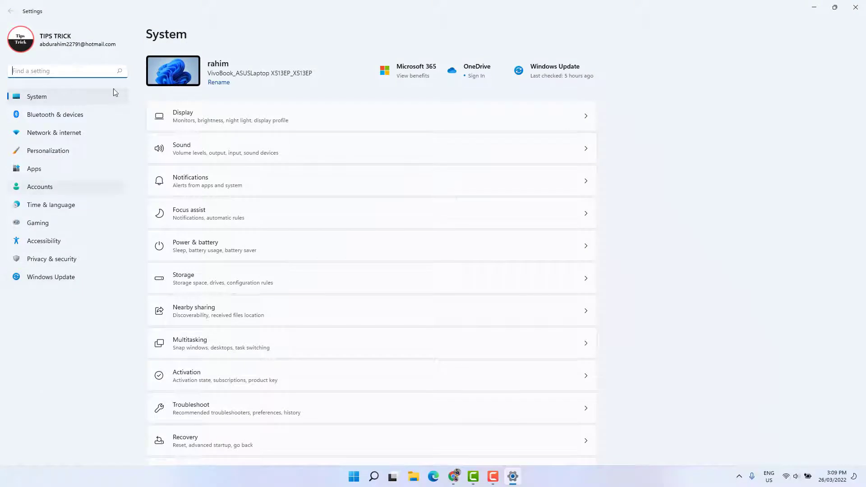
mouse_move(54, 133)
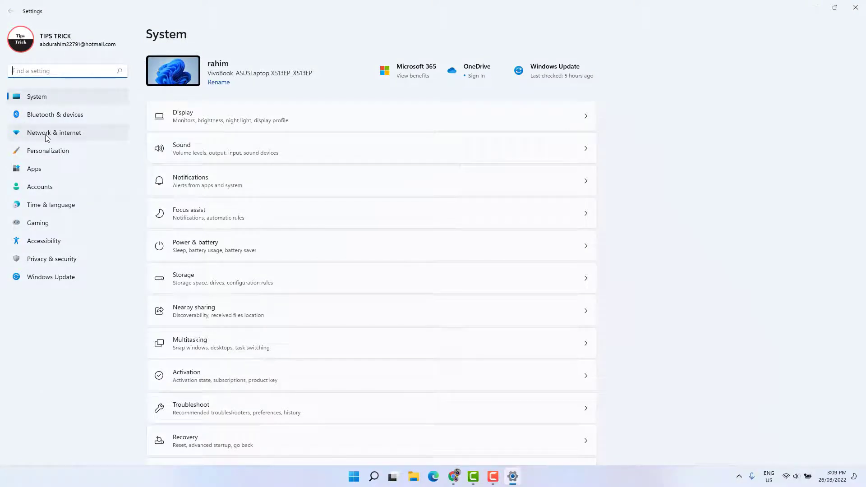
Step: Go to the Network & internet page showing the connected Wi-Fi
click(54, 132)
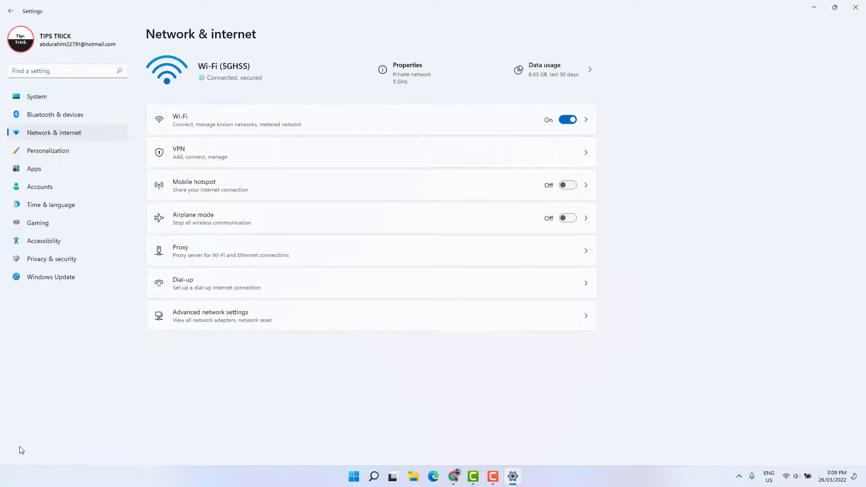
mouse_move(178, 29)
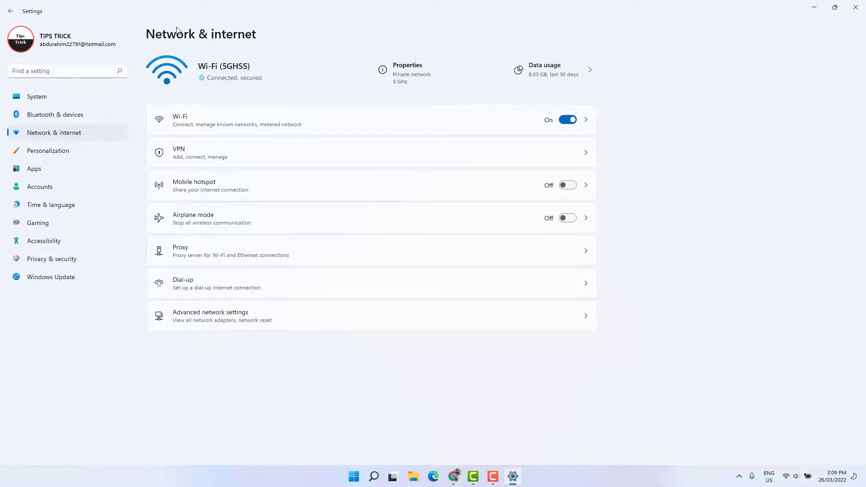
mouse_move(233, 18)
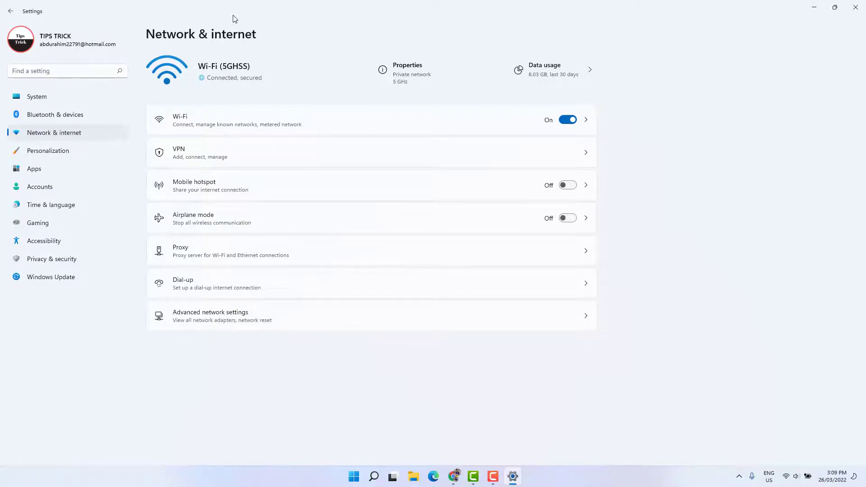
mouse_move(190, 53)
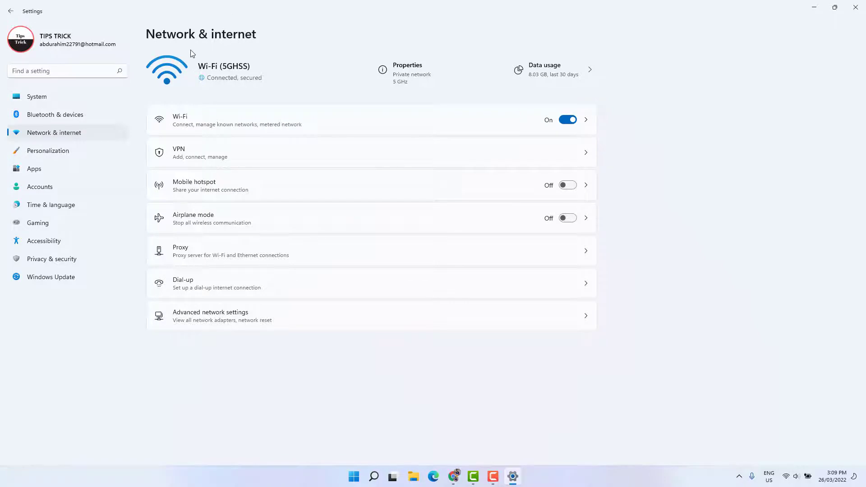
mouse_move(205, 72)
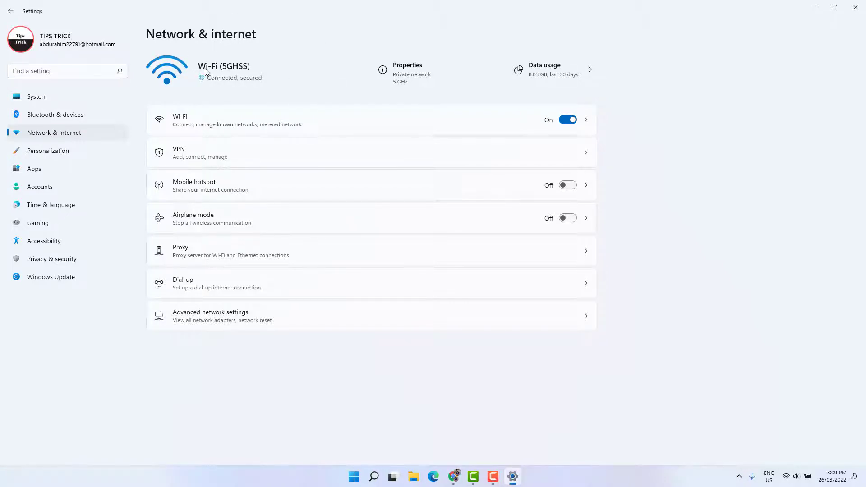
mouse_move(348, 87)
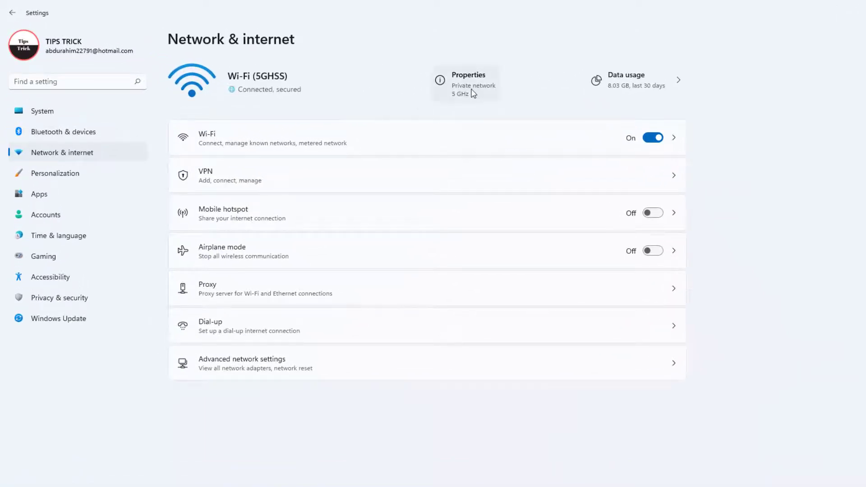
Step: View the 5GHSS Wi-Fi properties down to its 433/433 Mbps link speed
click(467, 83)
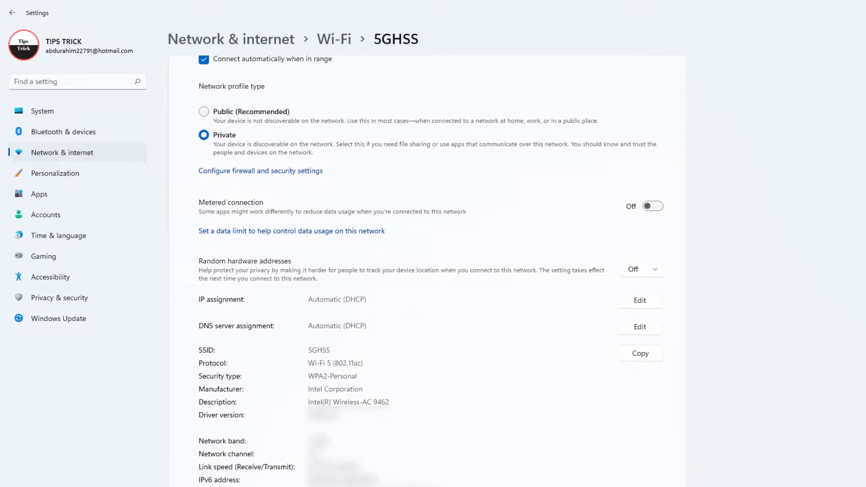
scroll(down, 3)
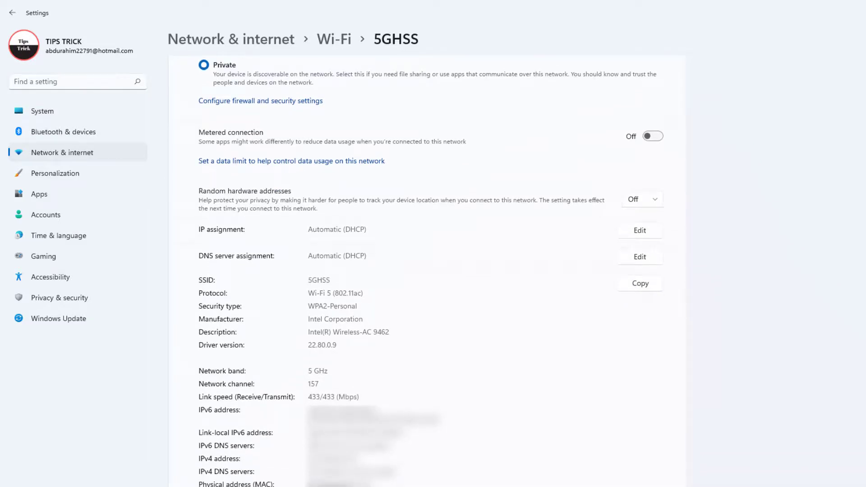
mouse_move(244, 403)
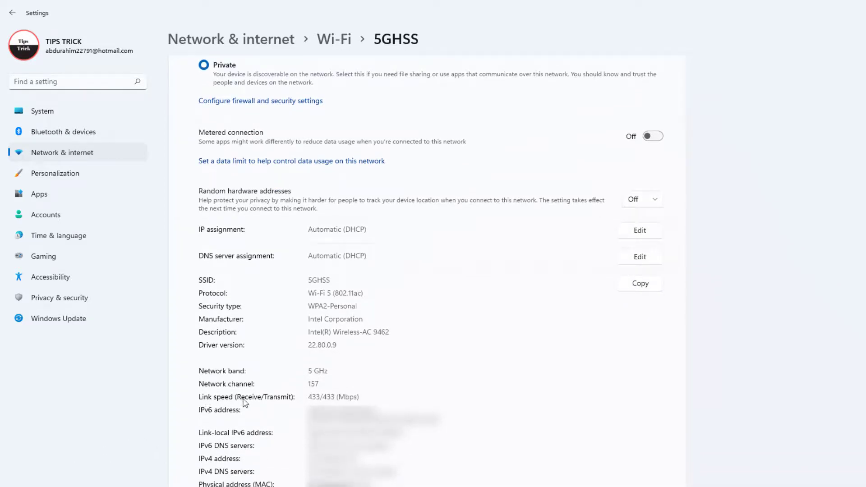
mouse_move(294, 404)
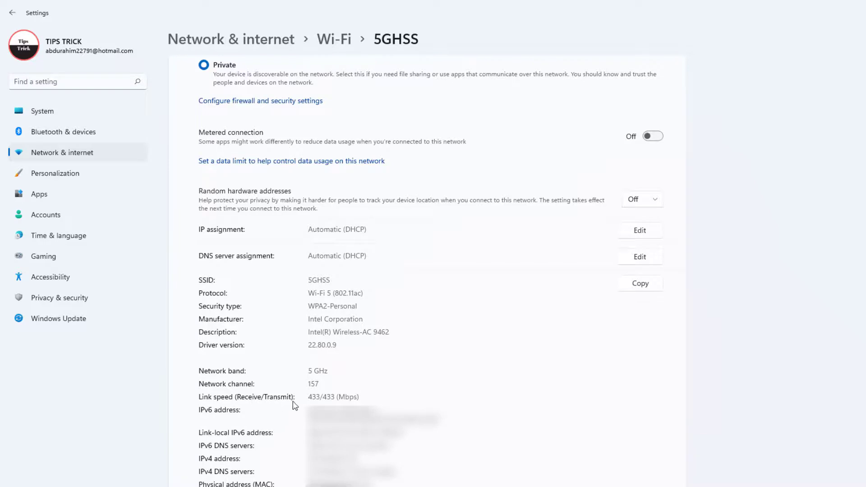
mouse_move(315, 403)
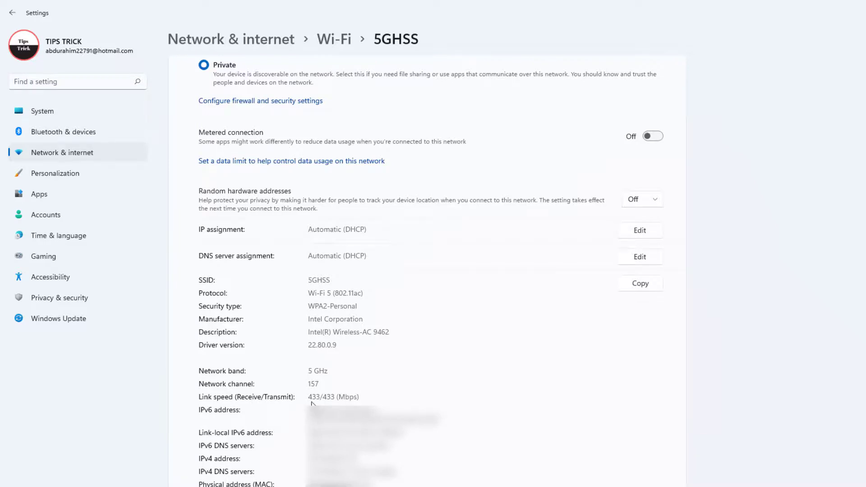
mouse_move(368, 397)
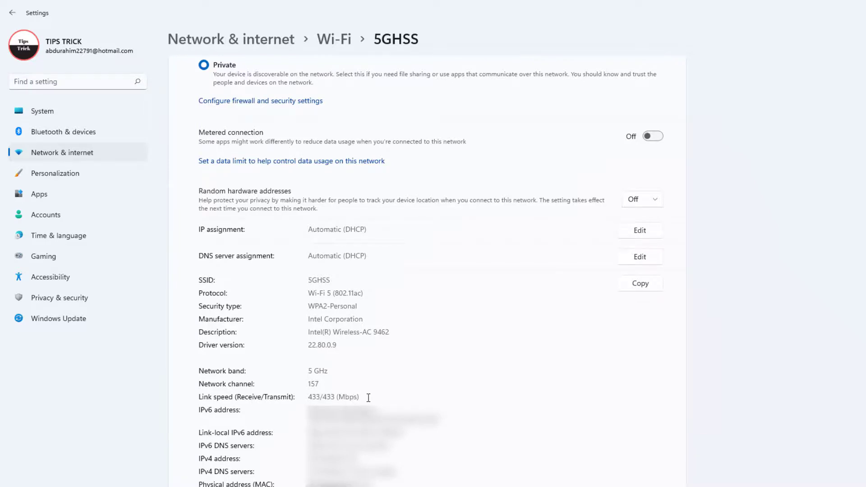